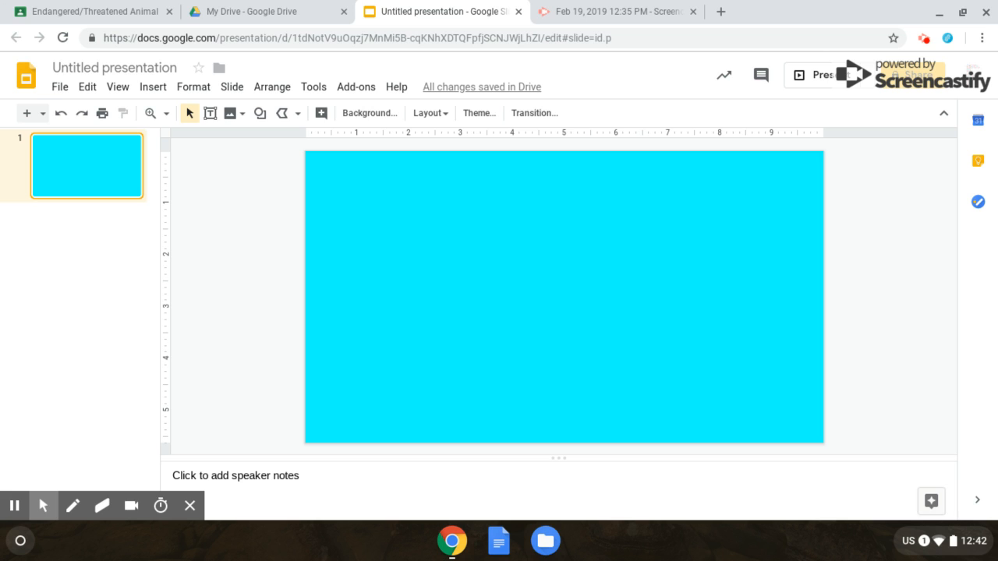
pyautogui.moveTo(307, 189)
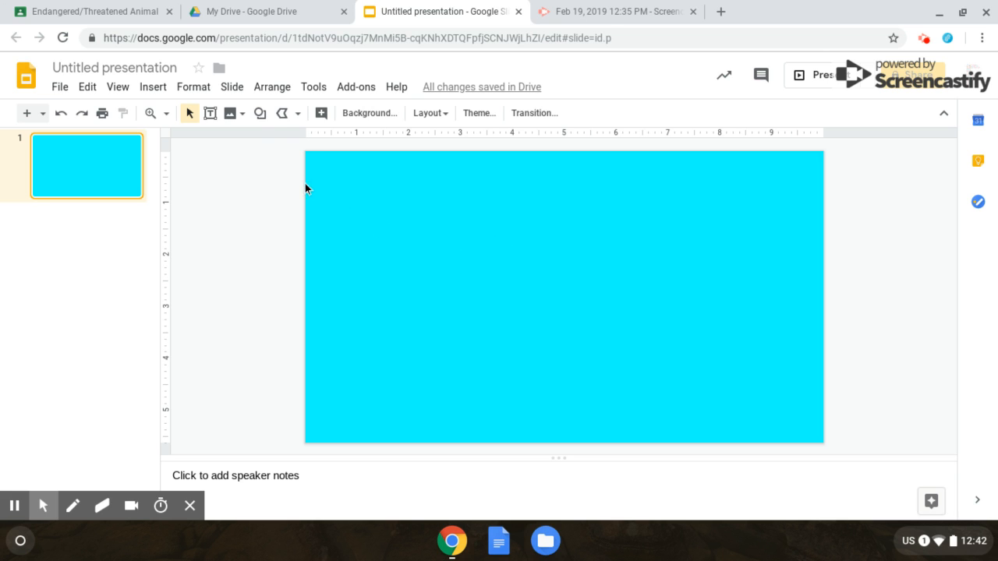
pyautogui.moveTo(260, 113)
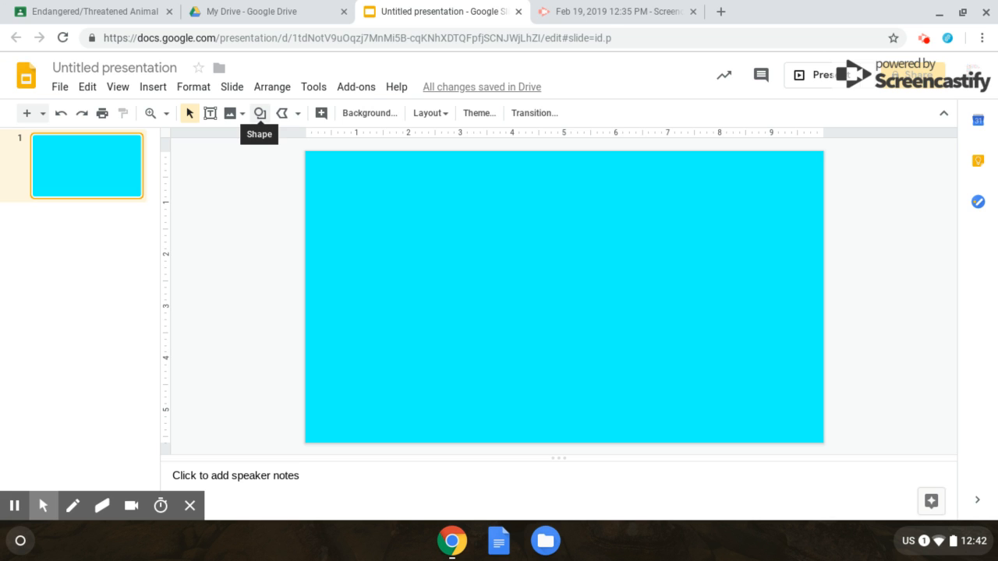
# Draw a large triangle shape in the middle of the cyan slide.
pyautogui.click(260, 113)
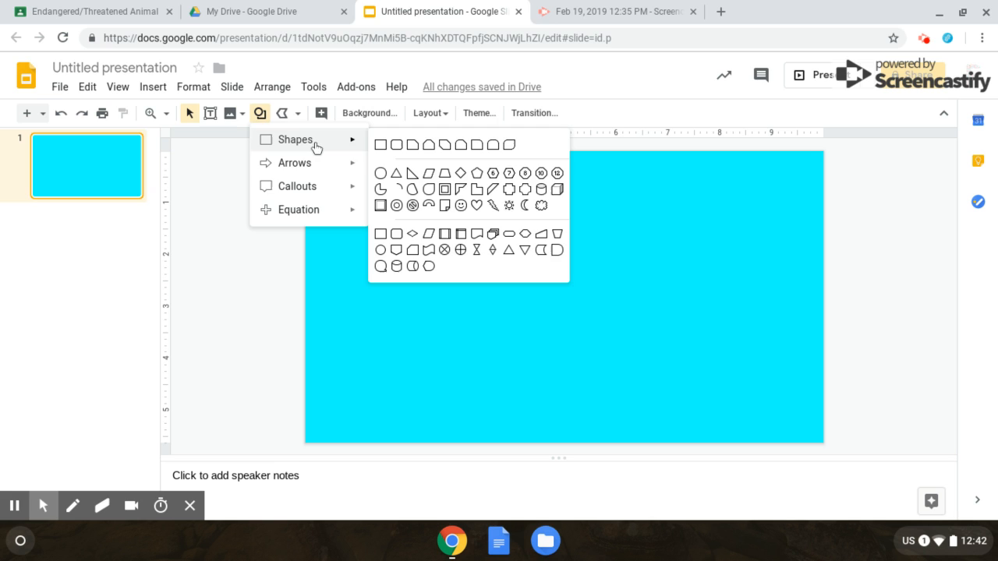
pyautogui.moveTo(299, 209)
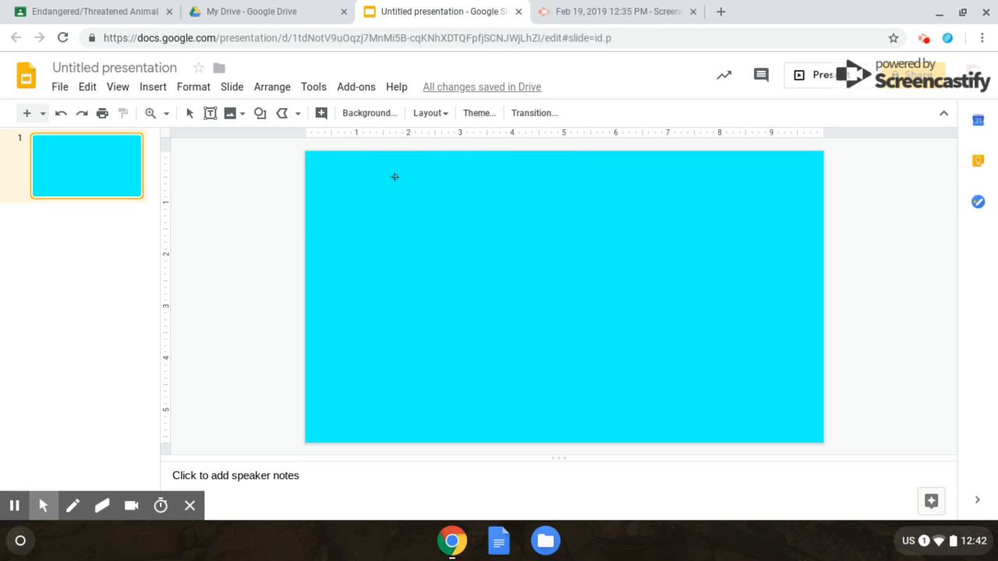
pyautogui.click(395, 177)
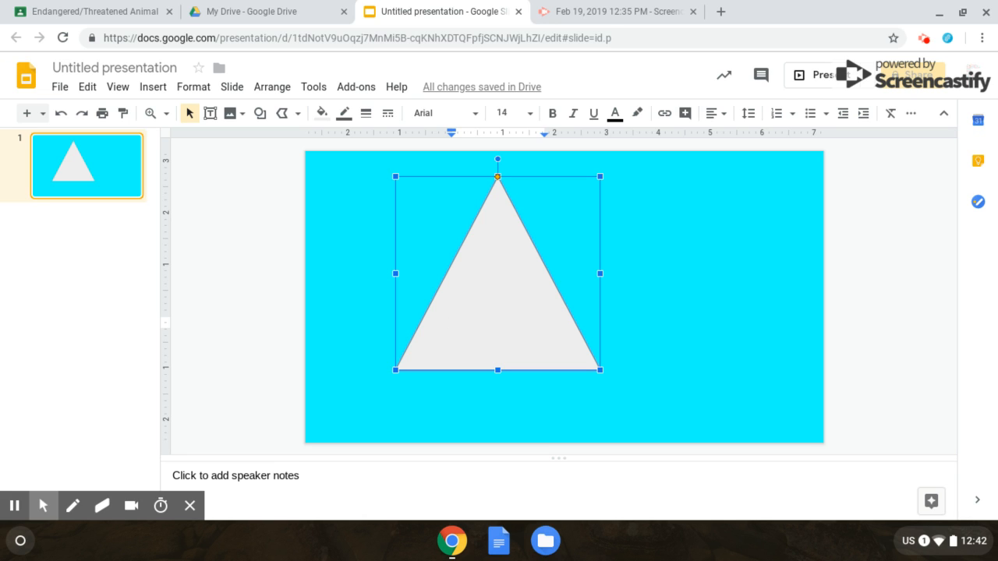
# Switch the triangle's font to Roboto Slab and type 'Hello!' inside it.
pyautogui.click(444, 114)
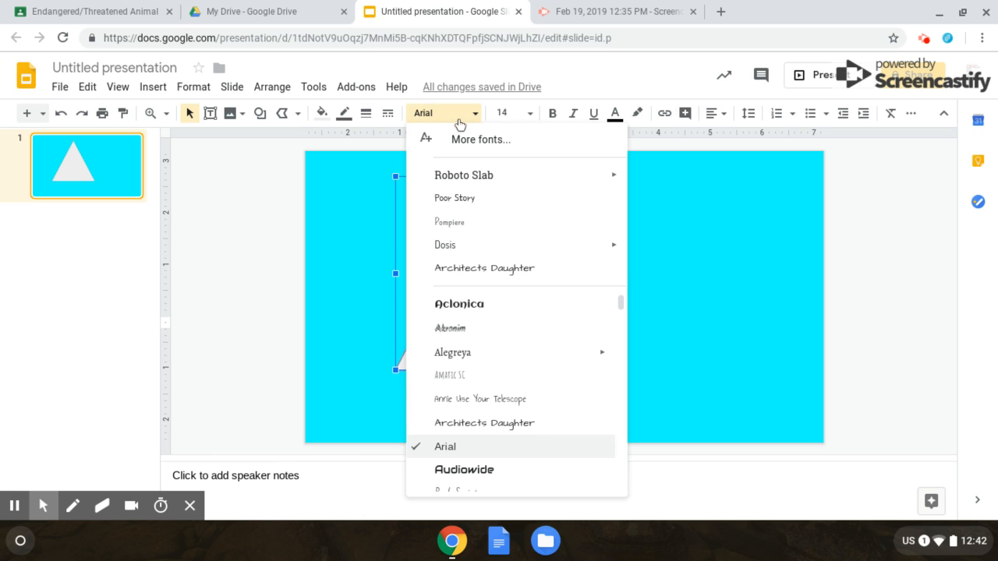
pyautogui.click(464, 174)
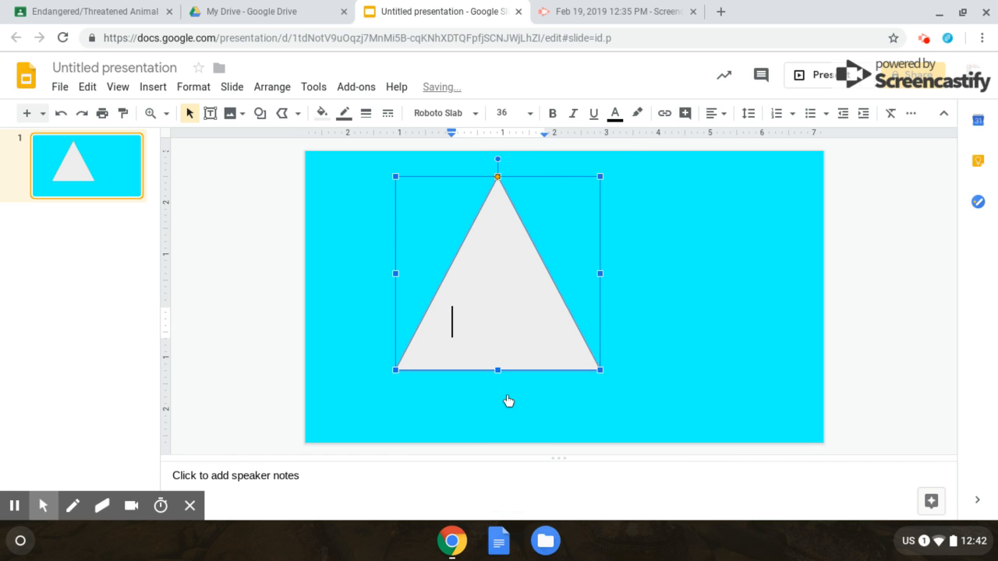
pyautogui.write('He')
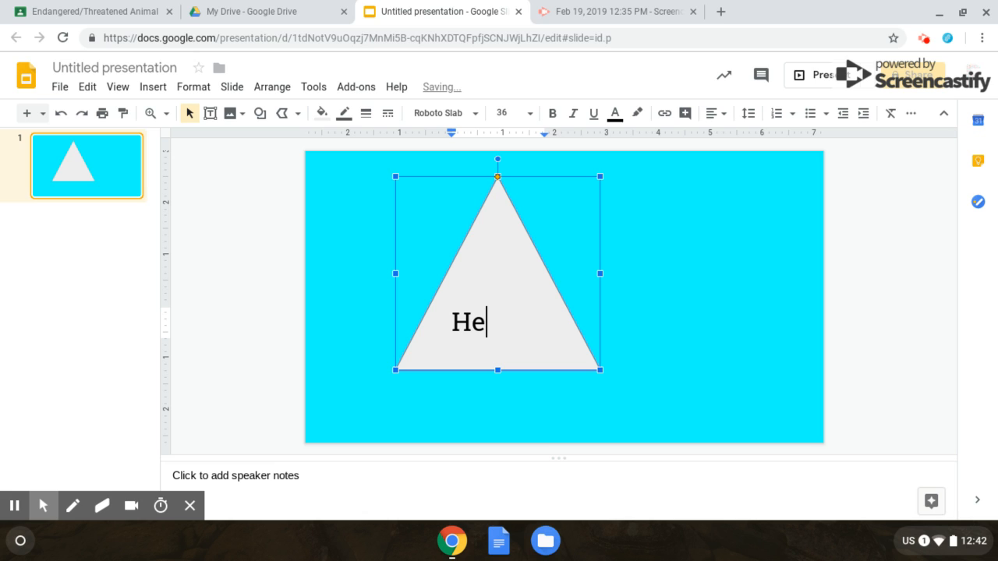
pyautogui.write('llo!')
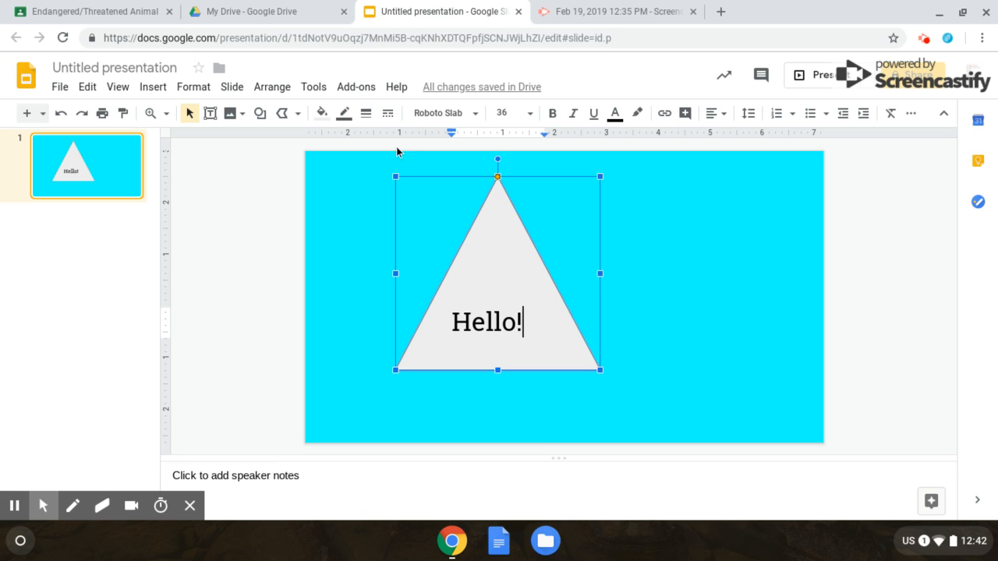
pyautogui.moveTo(322, 113)
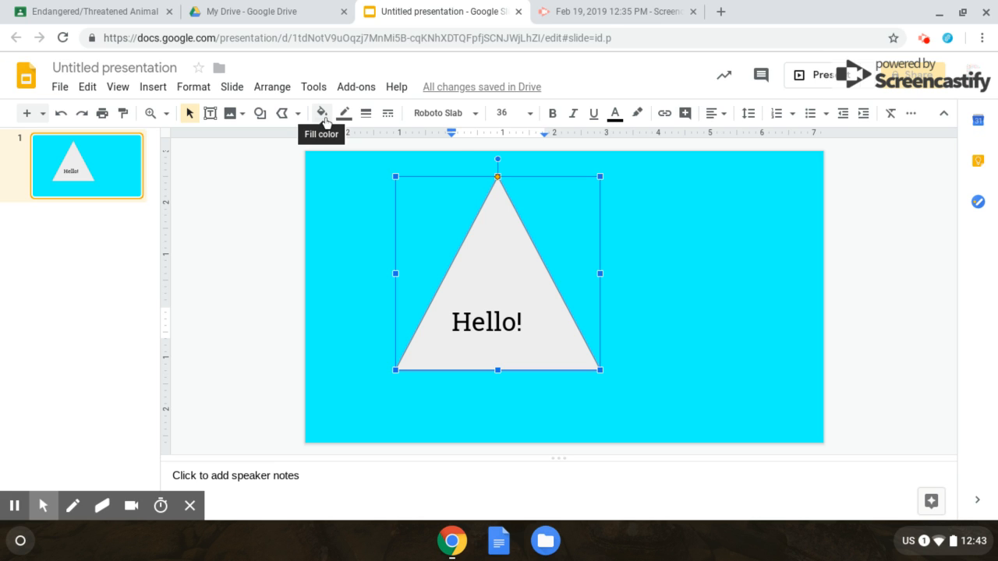
# Change the triangle's fill colour from grey to yellow.
pyautogui.click(321, 113)
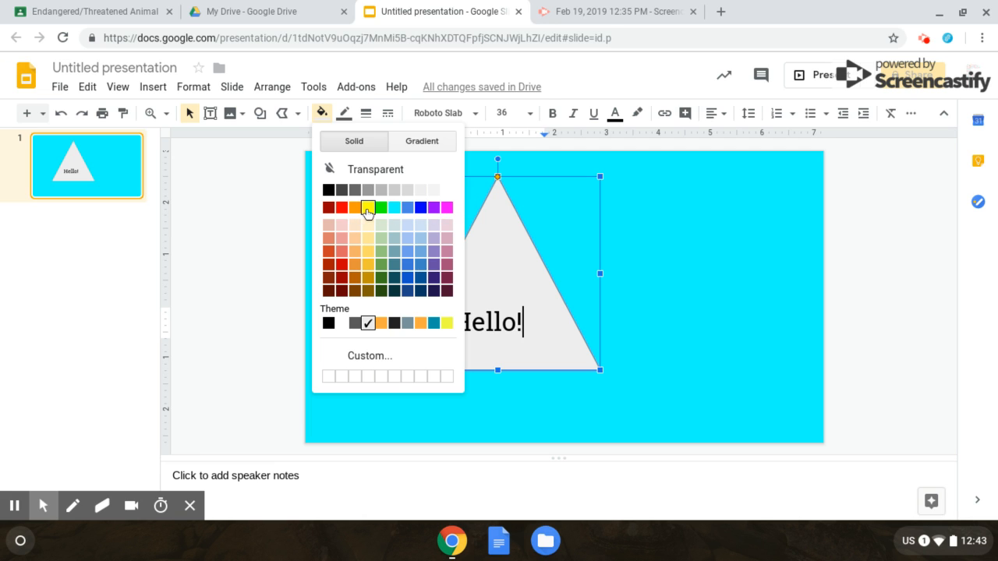
pyautogui.click(368, 207)
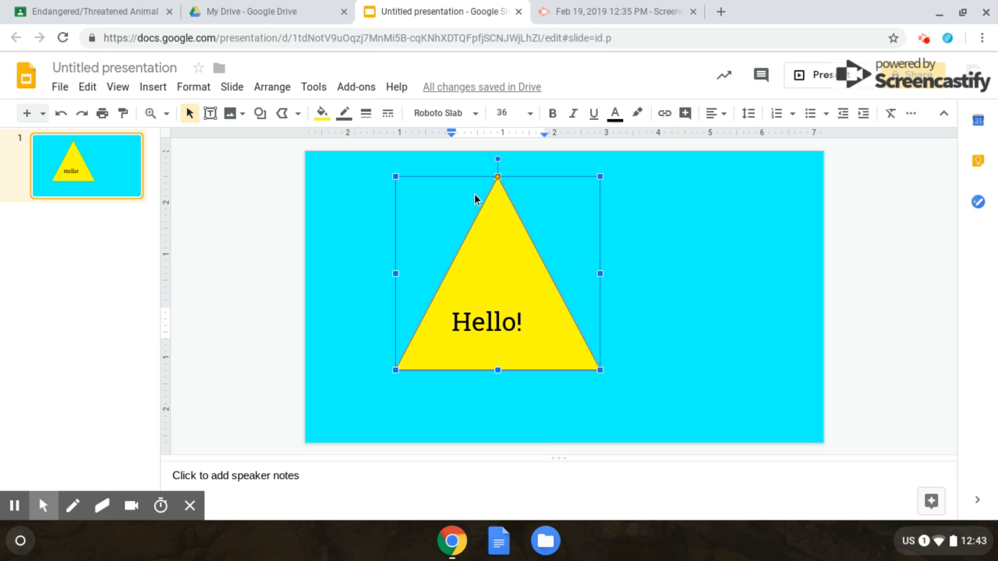
# Set the yellow triangle's border colour to green.
pyautogui.click(344, 113)
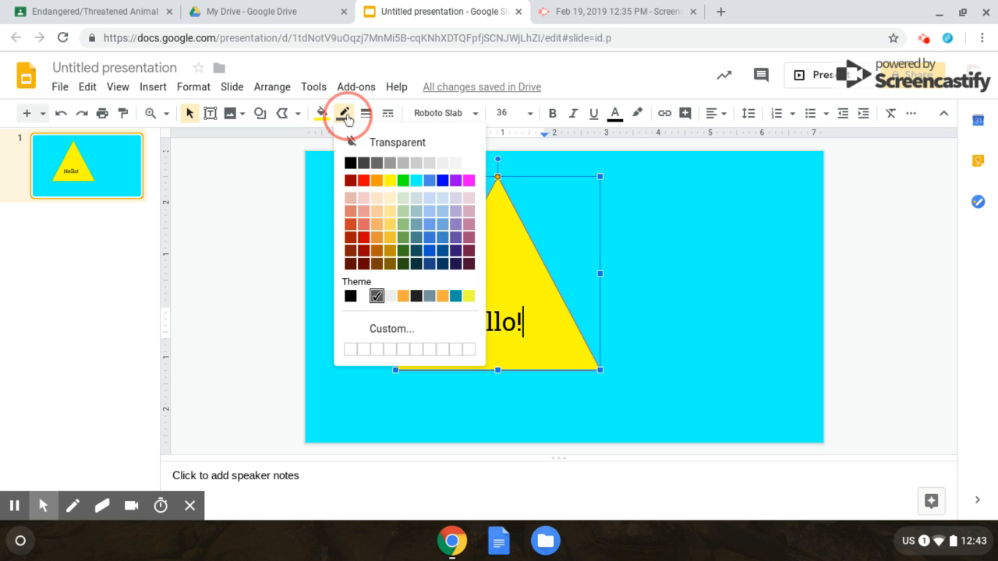
pyautogui.moveTo(469, 191)
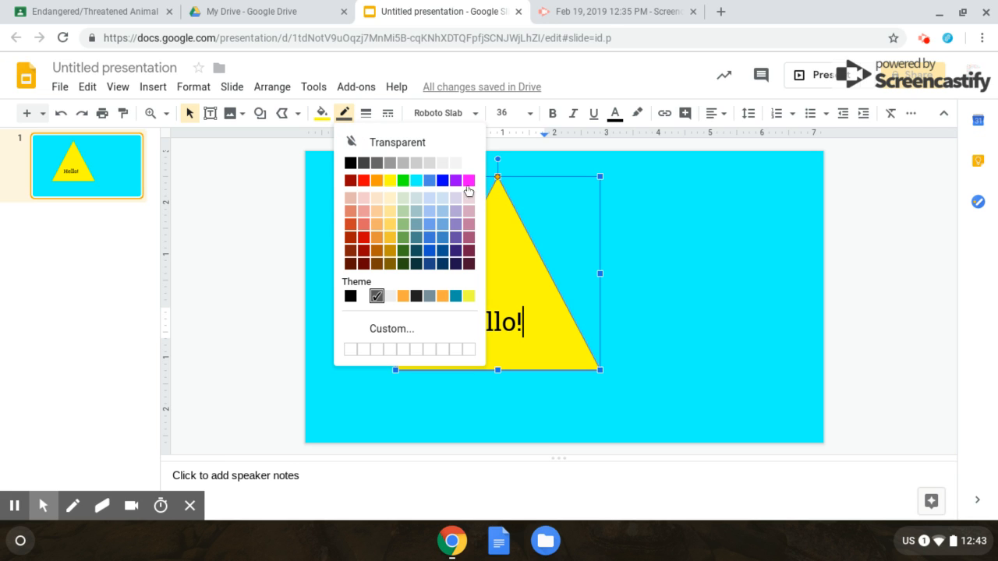
pyautogui.moveTo(403, 180)
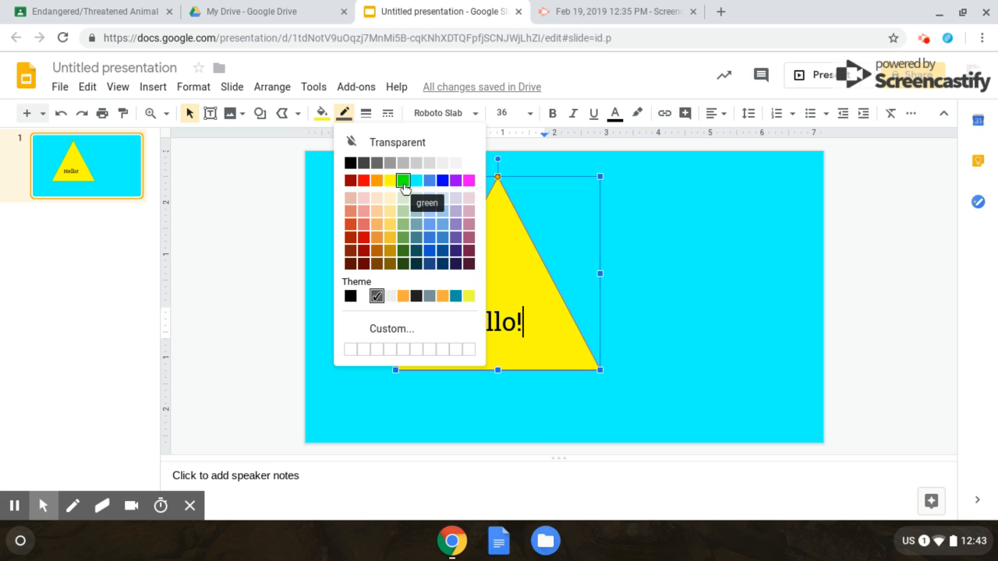
pyautogui.click(403, 180)
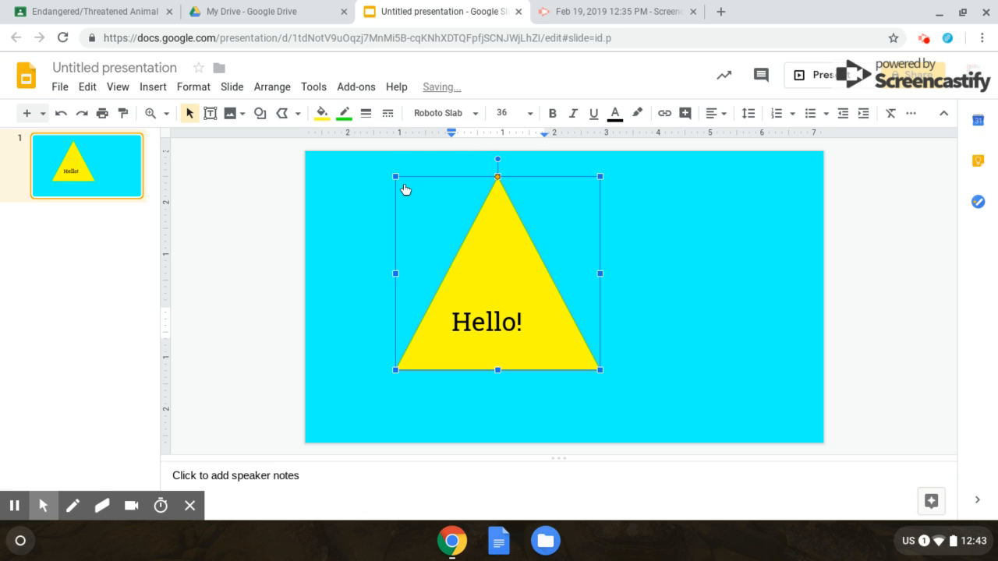
pyautogui.moveTo(521, 151)
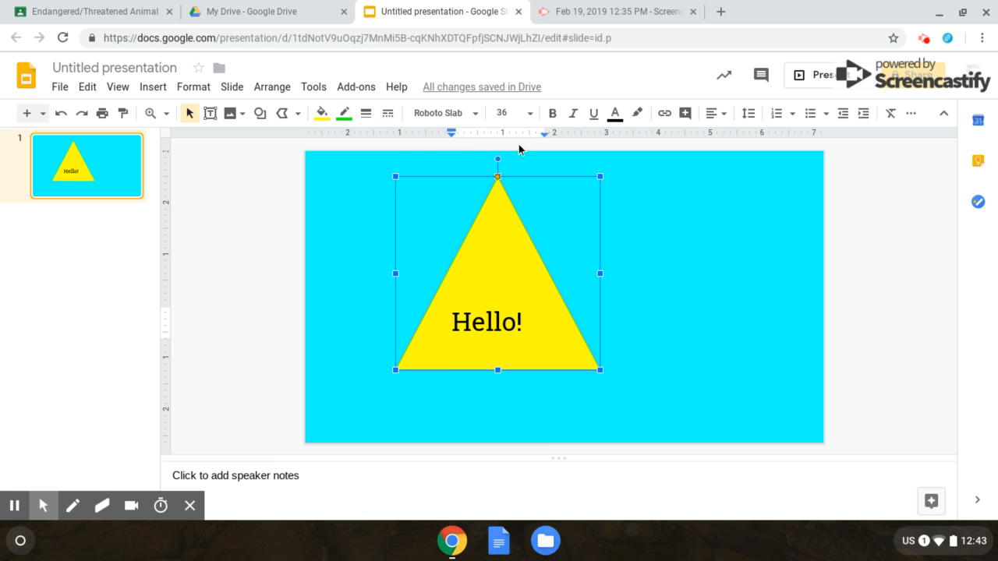
pyautogui.moveTo(365, 113)
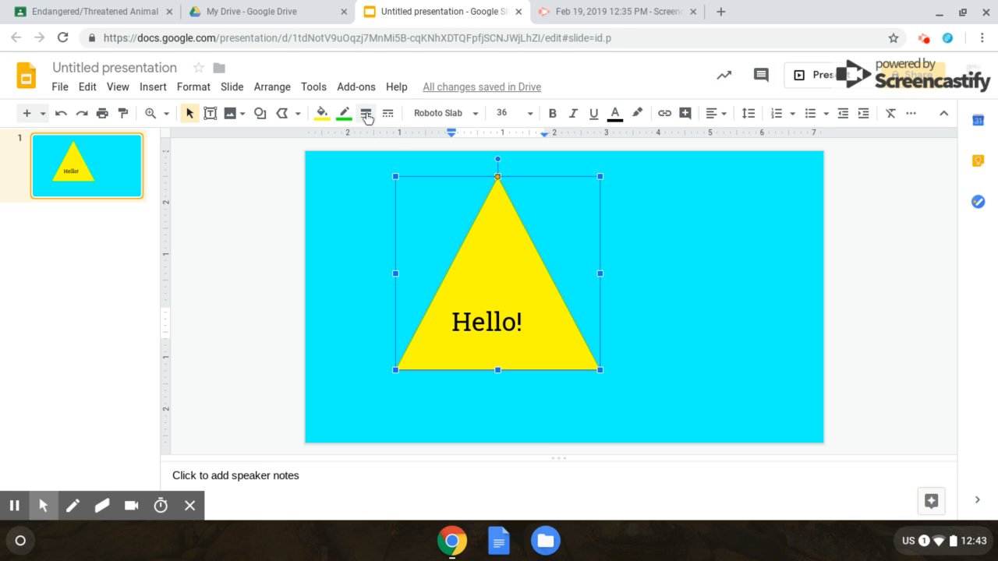
# Give the triangle a 12px green dashed border.
pyautogui.click(366, 113)
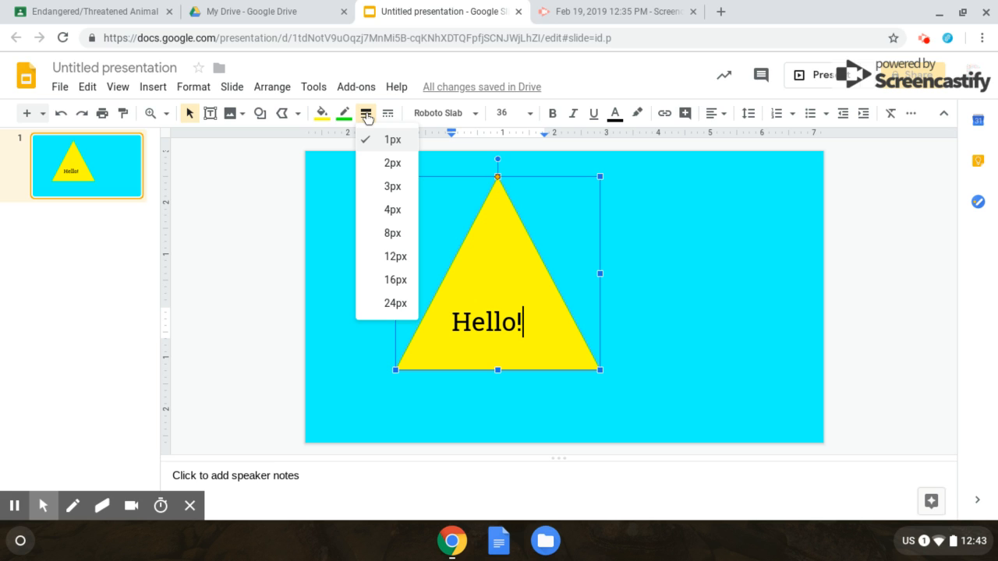
pyautogui.moveTo(396, 256)
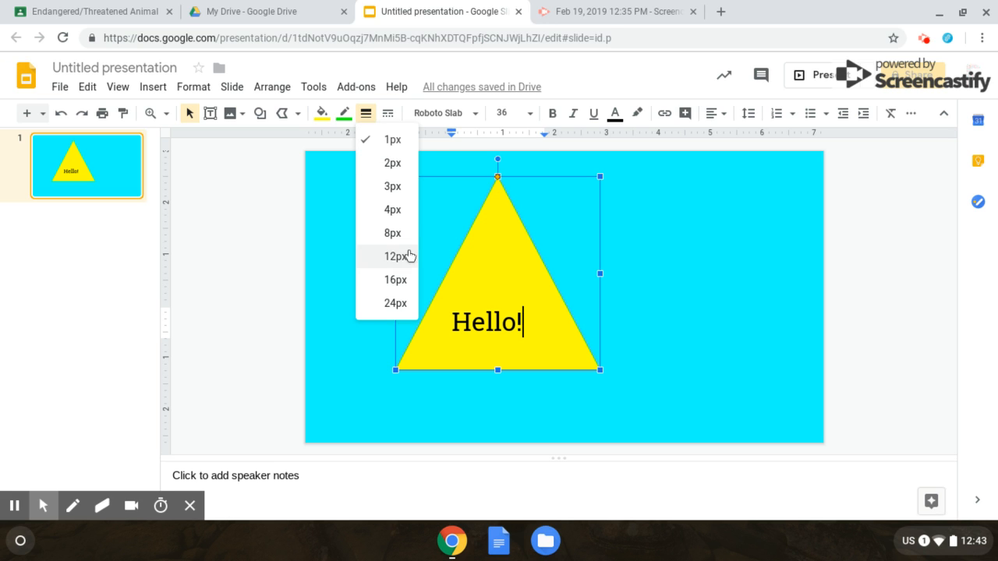
pyautogui.click(396, 255)
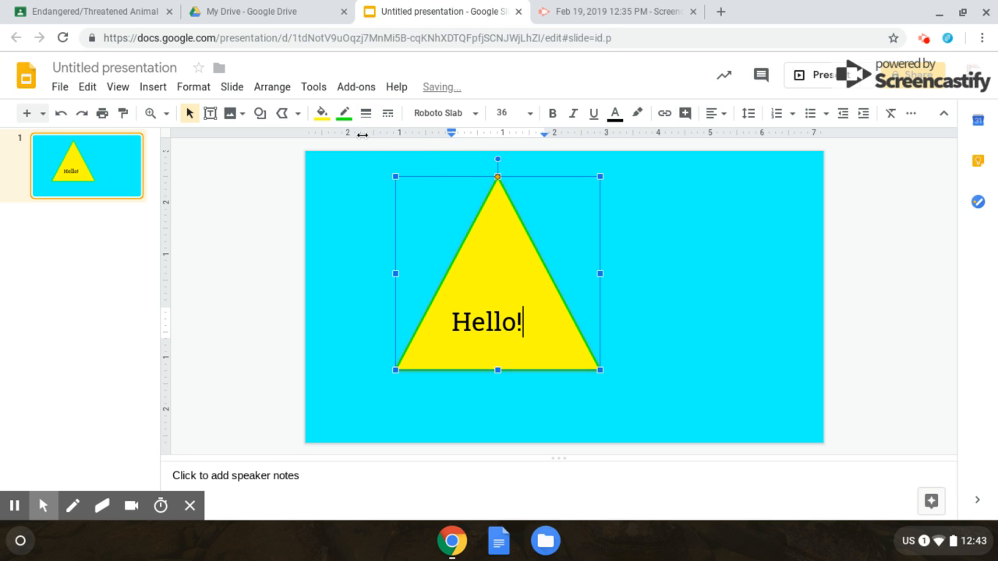
pyautogui.click(366, 113)
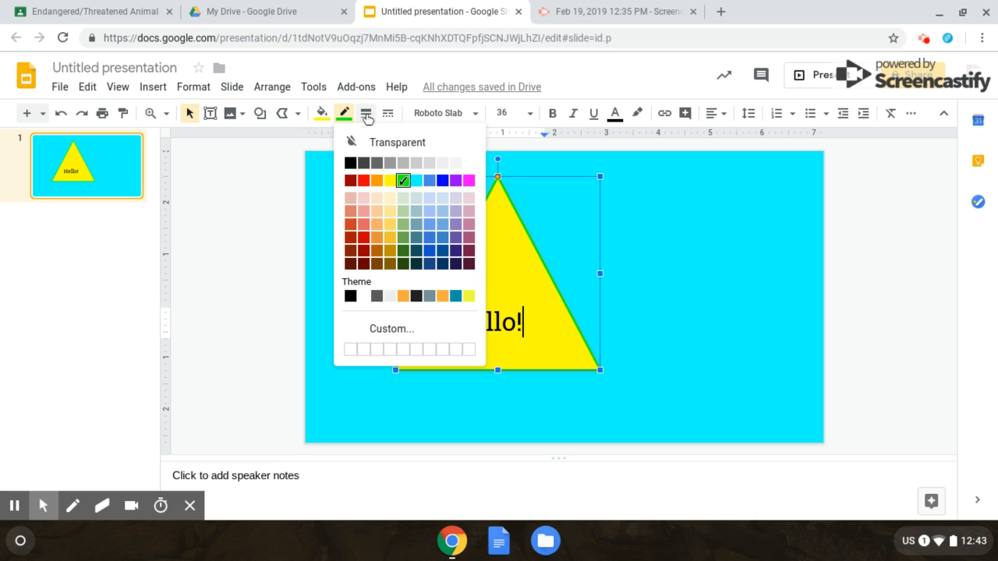
pyautogui.click(429, 180)
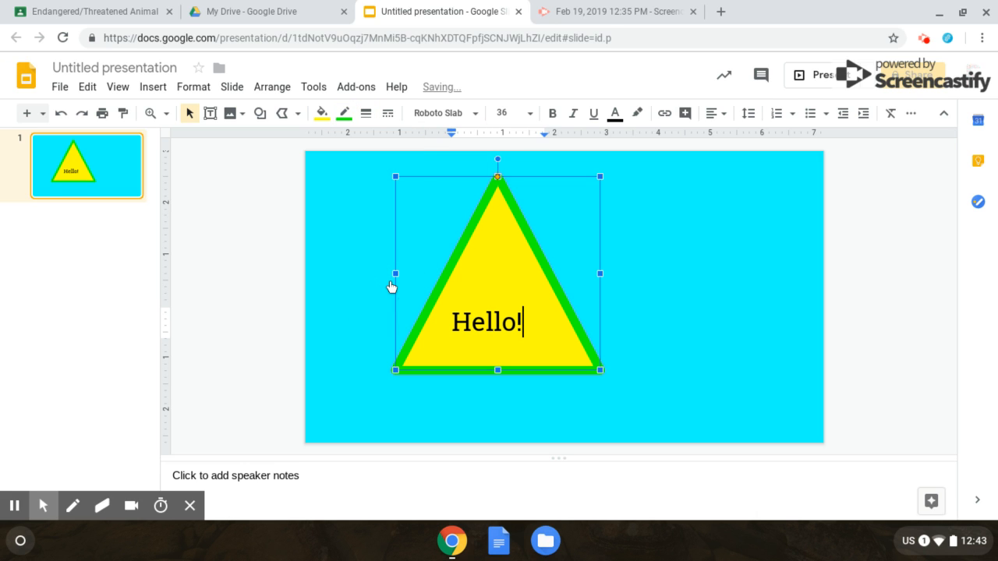
pyautogui.moveTo(732, 379)
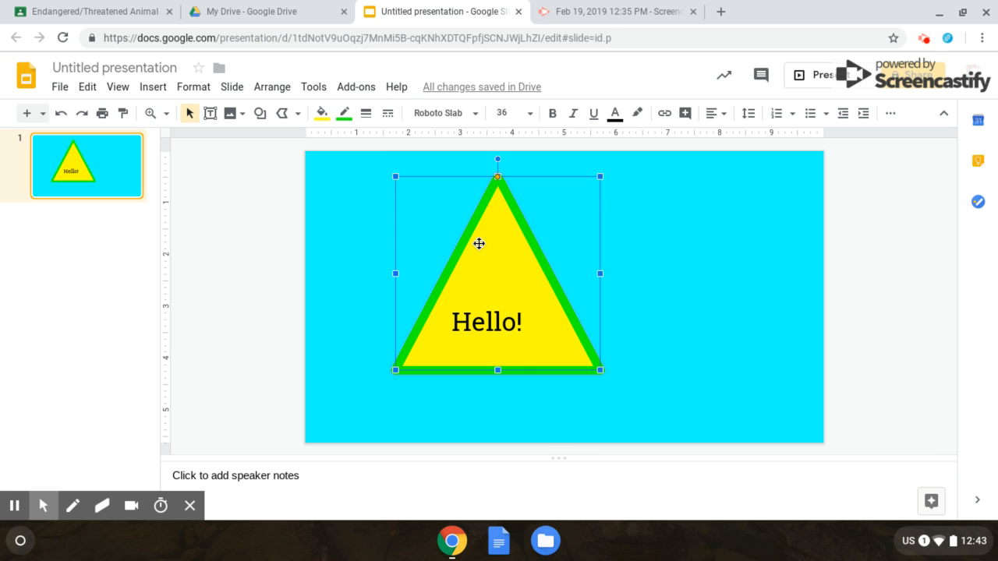
pyautogui.moveTo(388, 123)
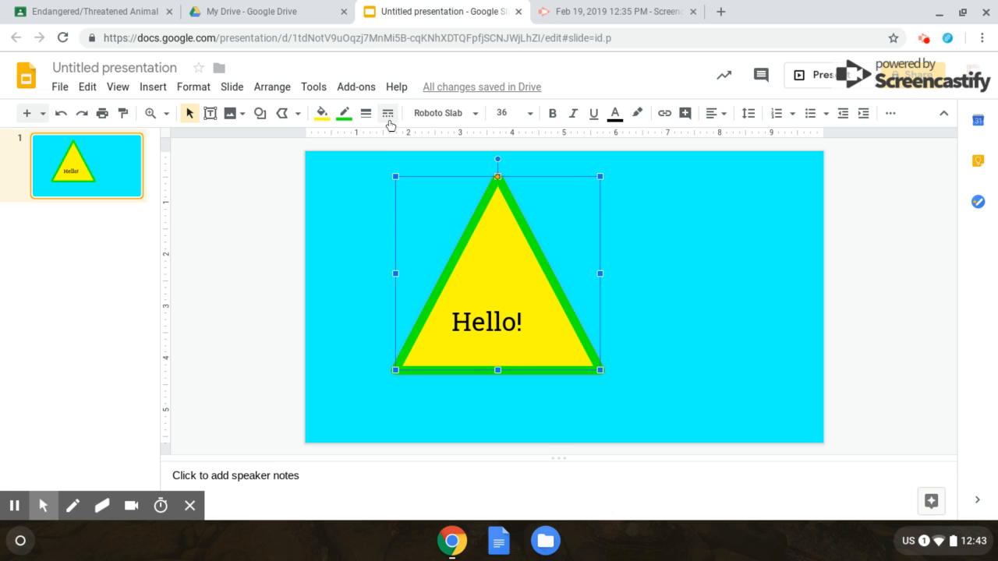
pyautogui.moveTo(388, 113)
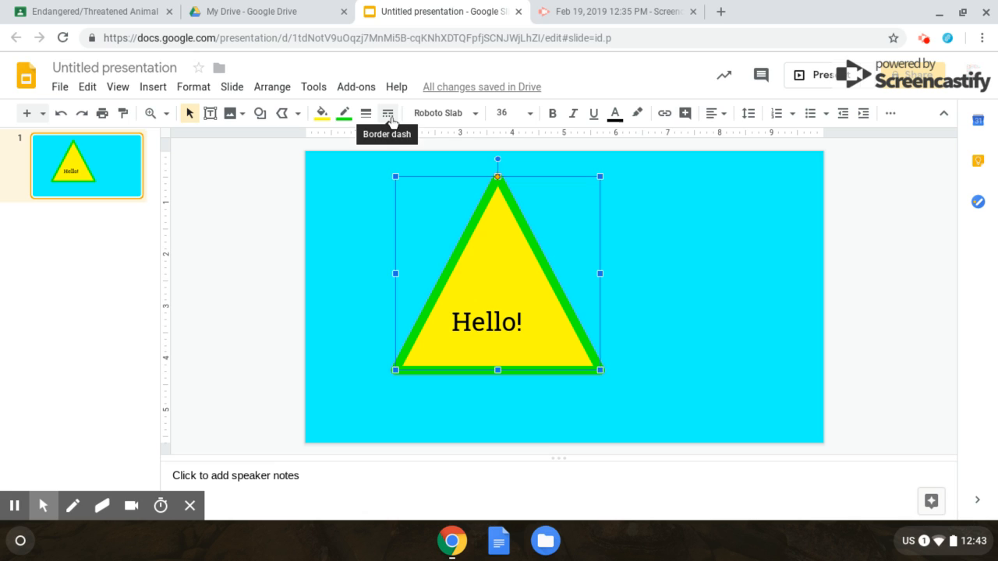
pyautogui.click(388, 113)
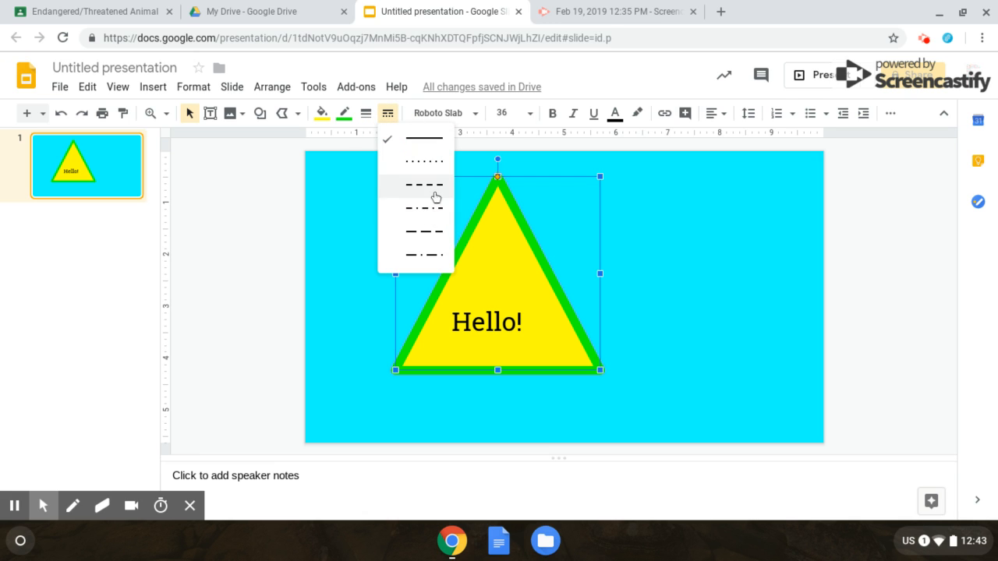
pyautogui.click(423, 185)
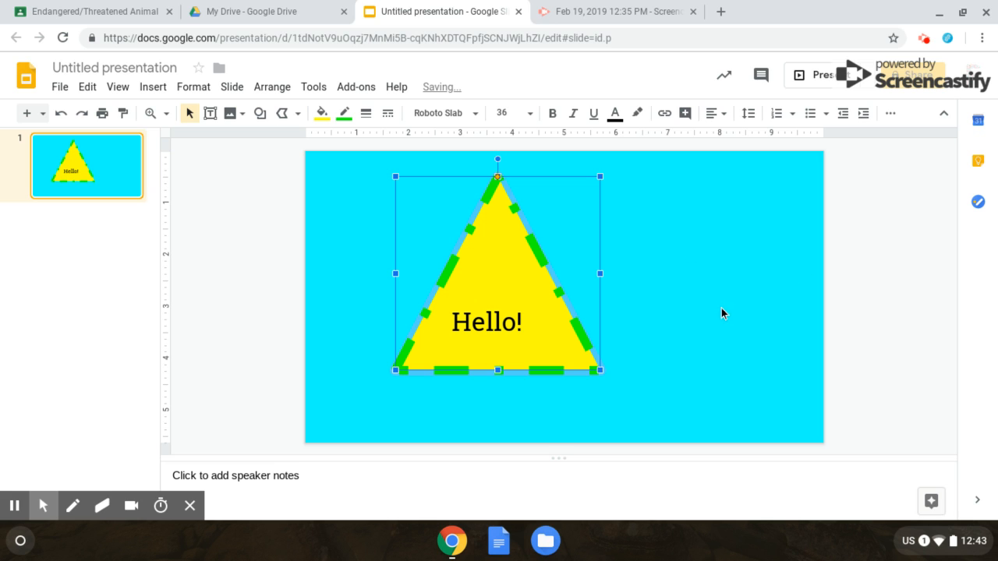